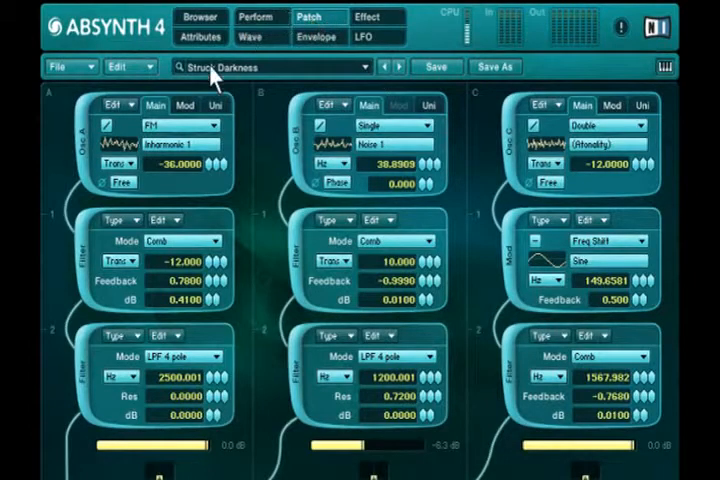
mouse_move(230, 78)
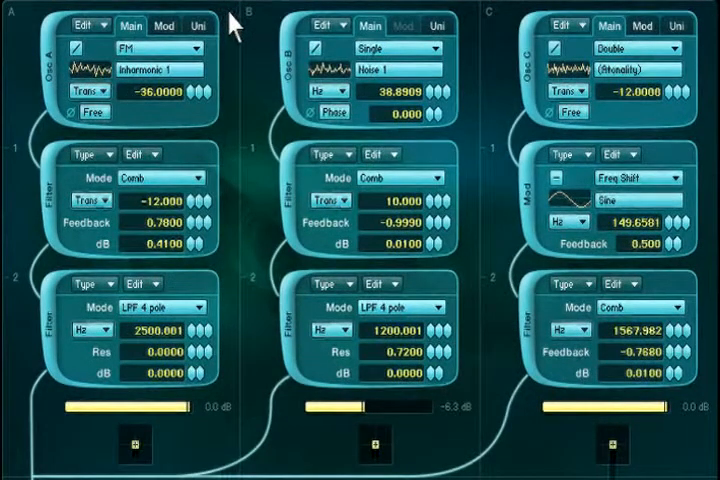
mouse_move(350, 68)
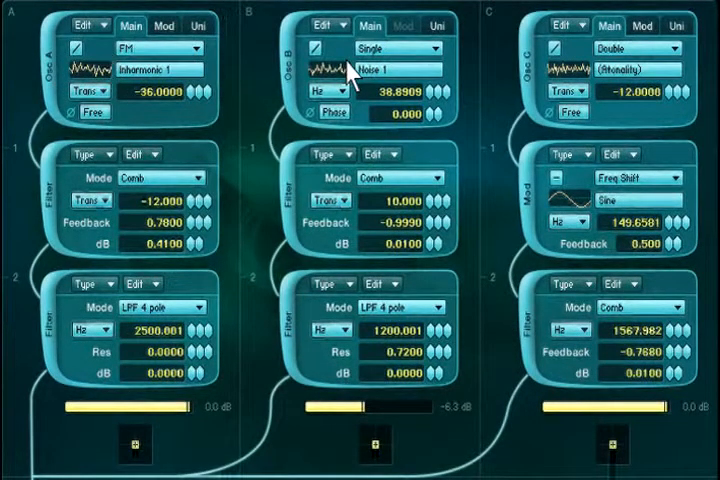
mouse_move(512, 136)
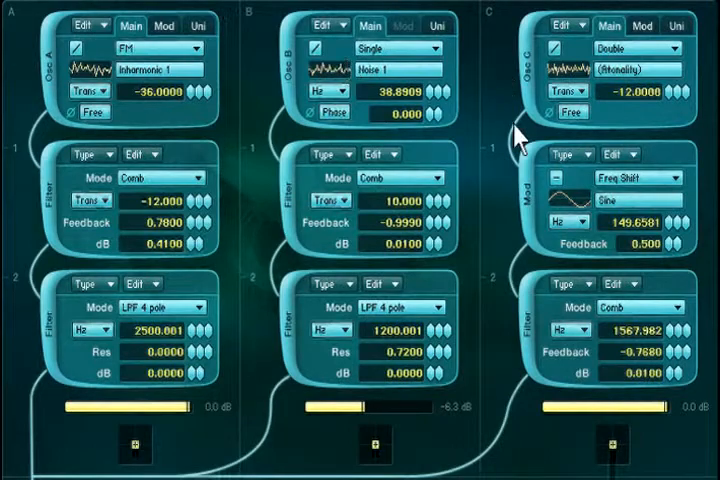
Switch oscillator C through FM and Sync Granular modes from its mode chooser.
scroll("down", 3)
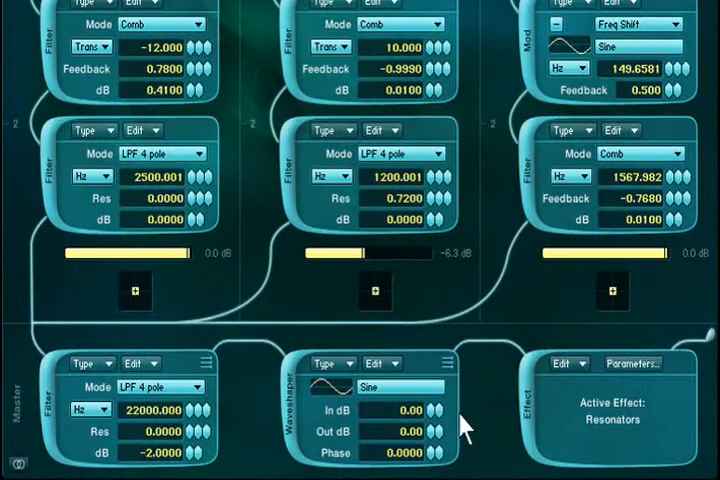
mouse_move(540, 396)
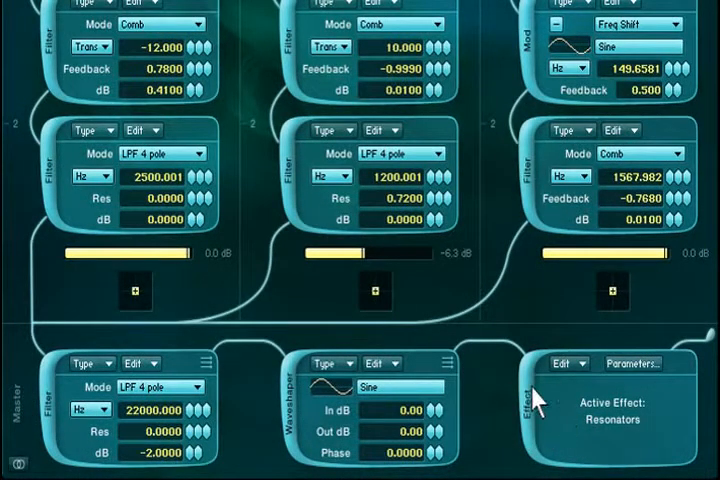
mouse_move(548, 404)
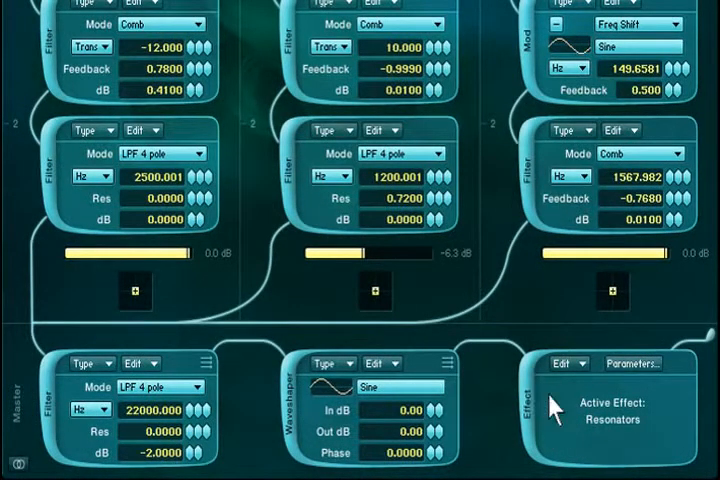
mouse_move(540, 130)
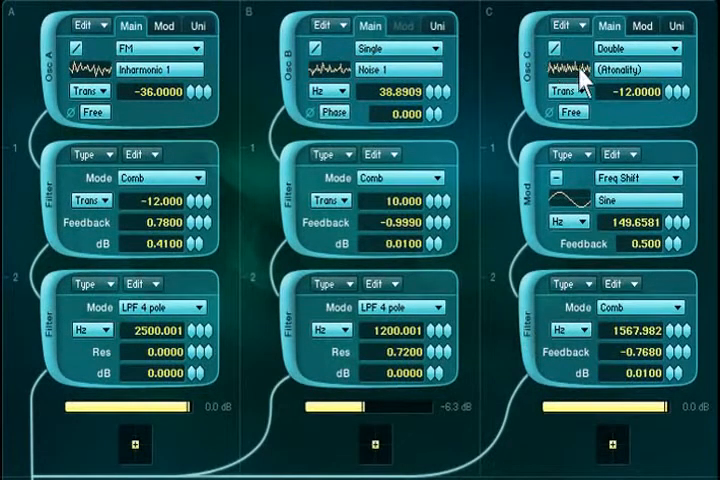
left_click(640, 48)
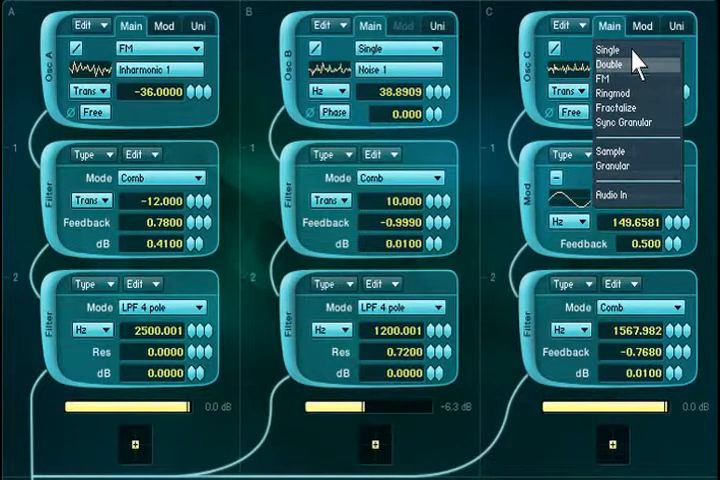
mouse_move(616, 78)
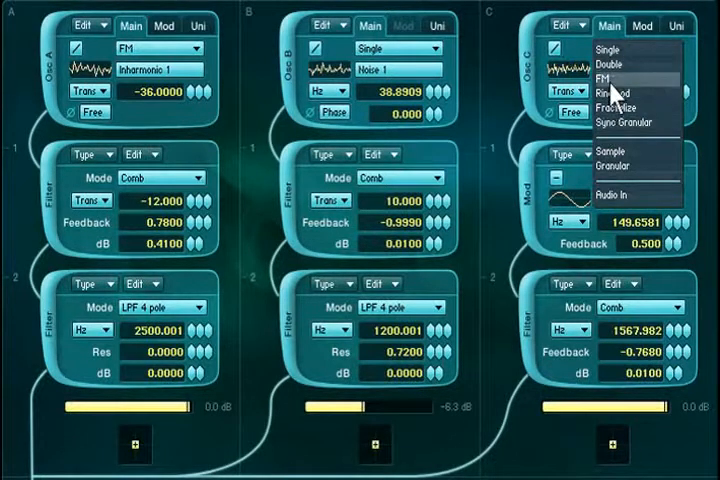
left_click(608, 78)
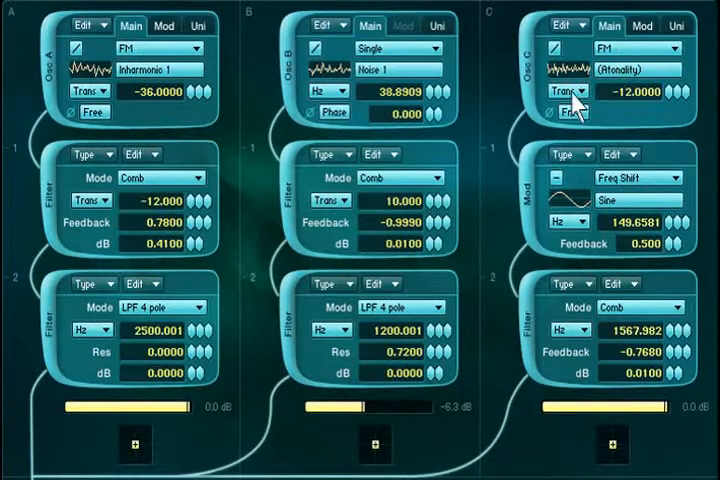
left_click(568, 92)
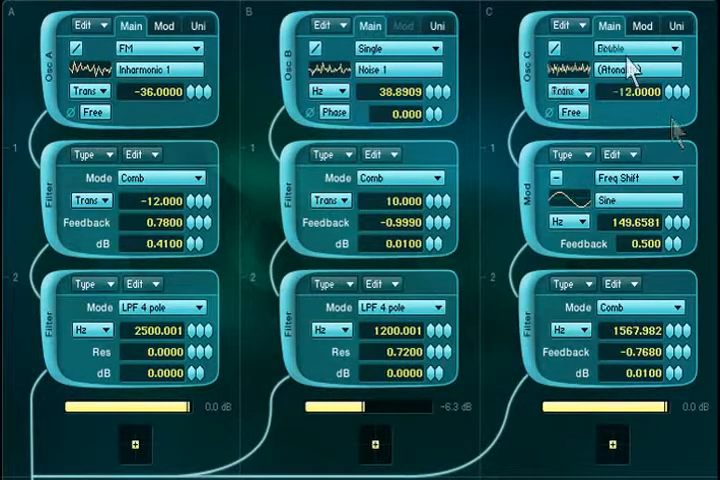
left_click(636, 48)
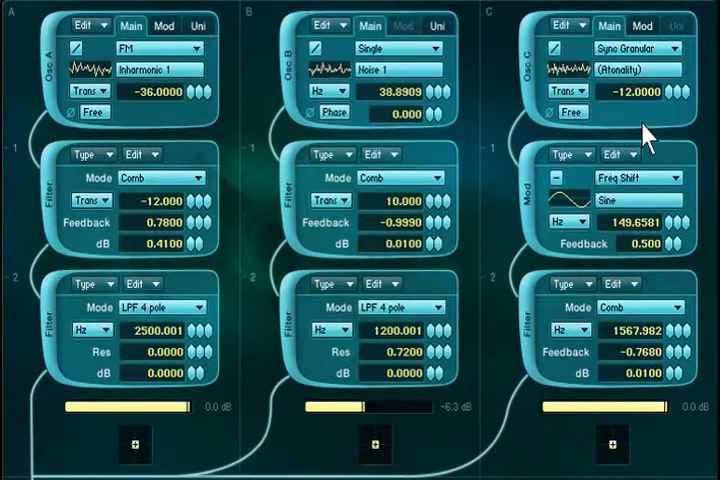
mouse_move(664, 110)
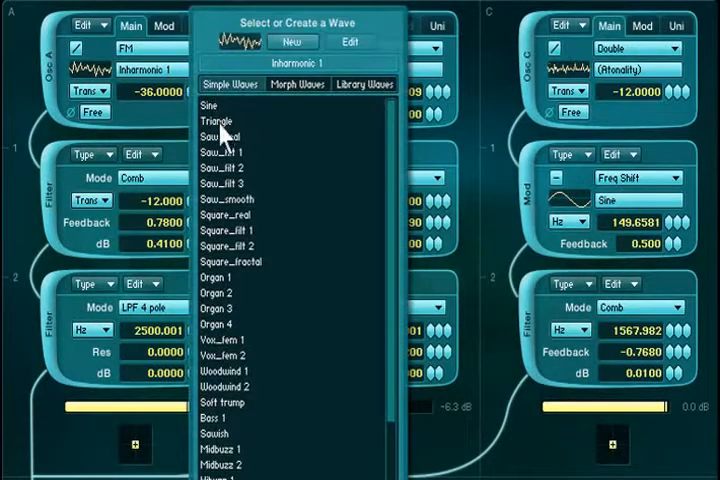
Try Organ 2 and Woodwind 2 on oscillator A, then Vocal B and another morph wave.
left_click(218, 292)
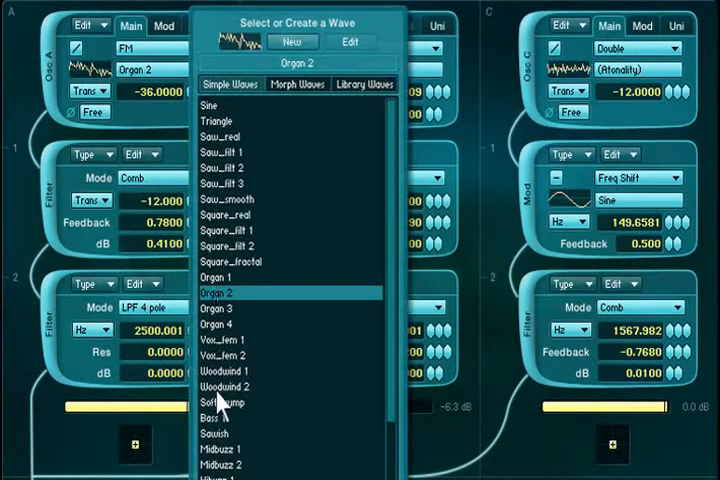
left_click(240, 386)
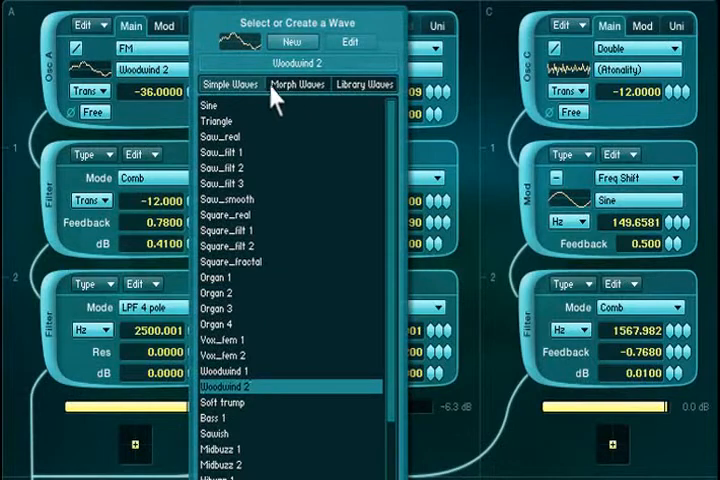
left_click(296, 84)
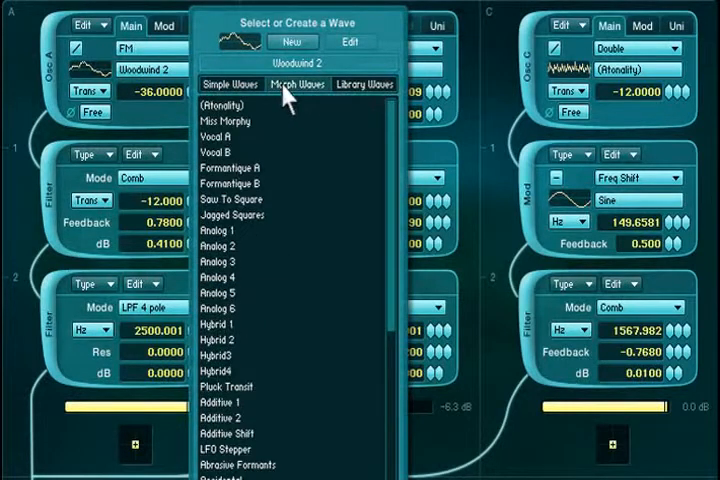
left_click(220, 152)
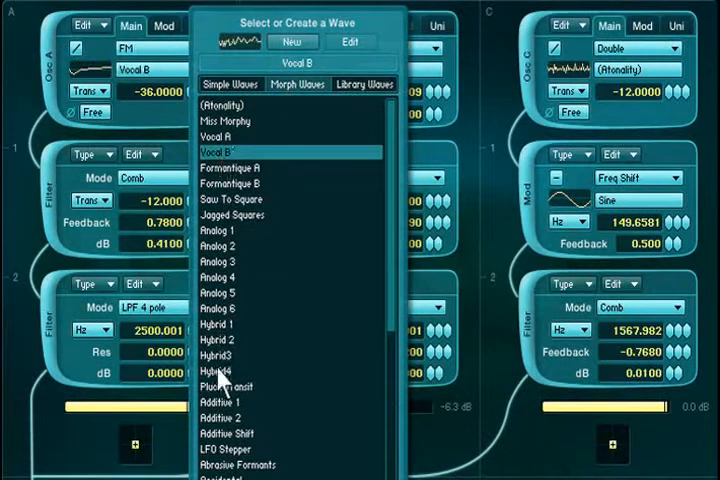
left_click(238, 464)
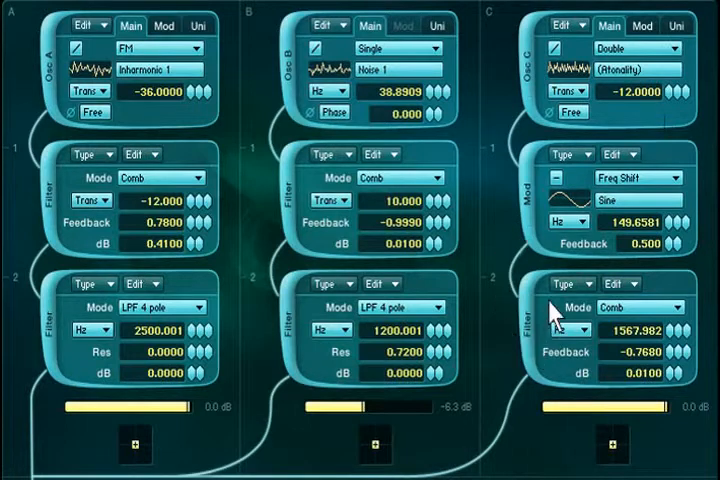
mouse_move(530, 184)
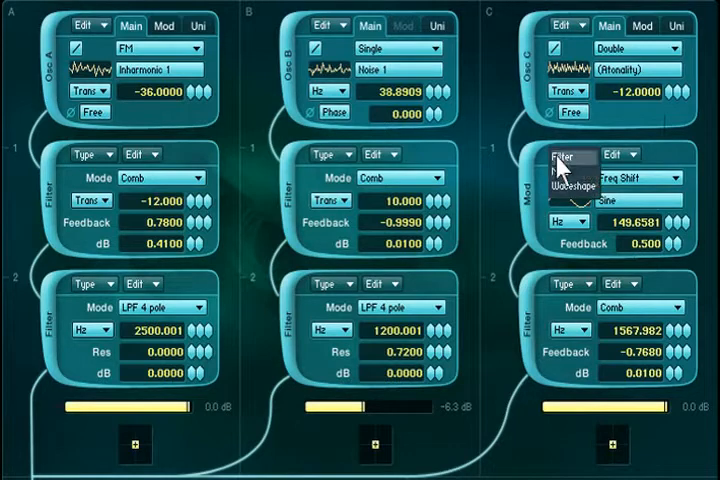
mouse_move(578, 172)
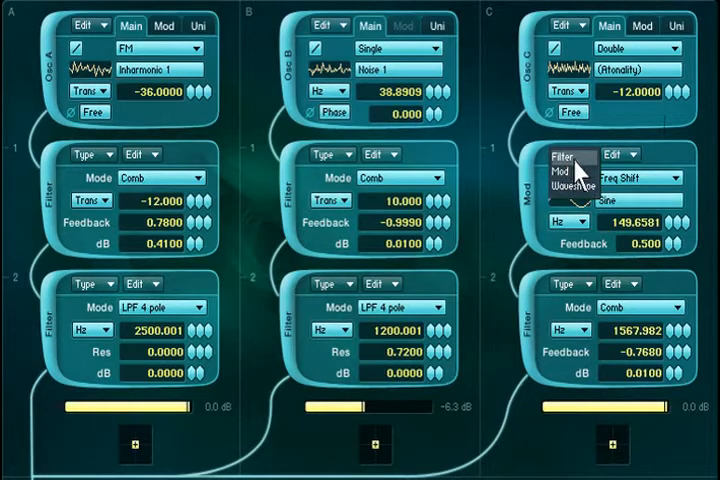
left_click(568, 156)
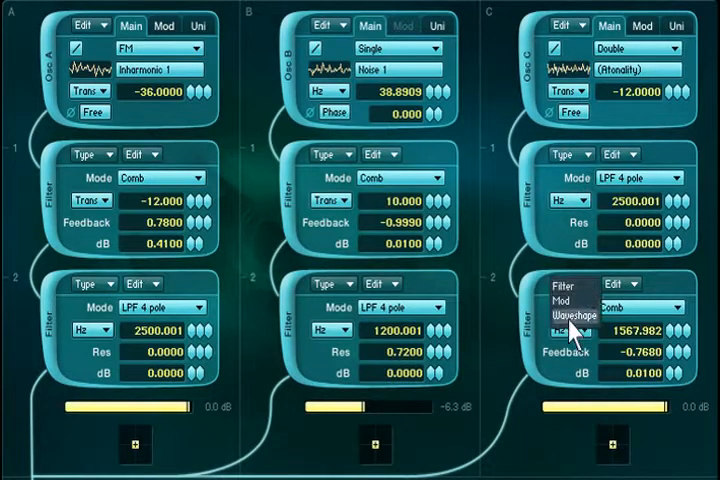
left_click(576, 324)
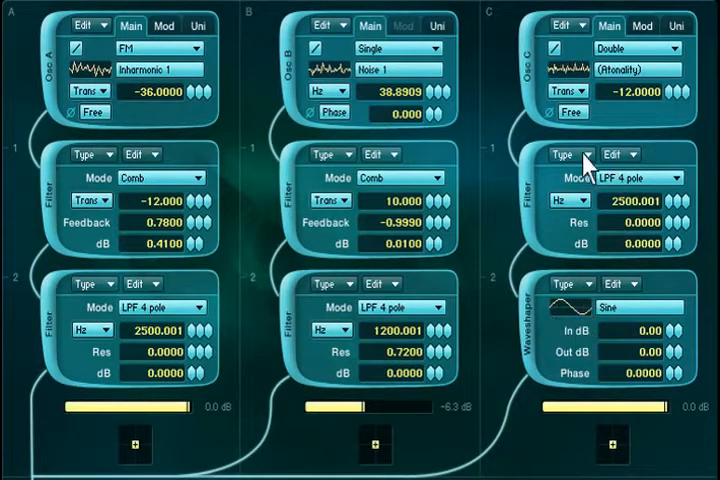
left_click(572, 156)
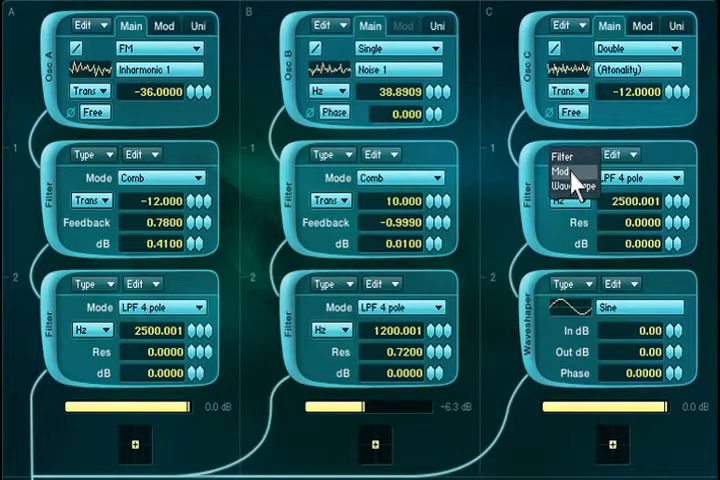
left_click(578, 172)
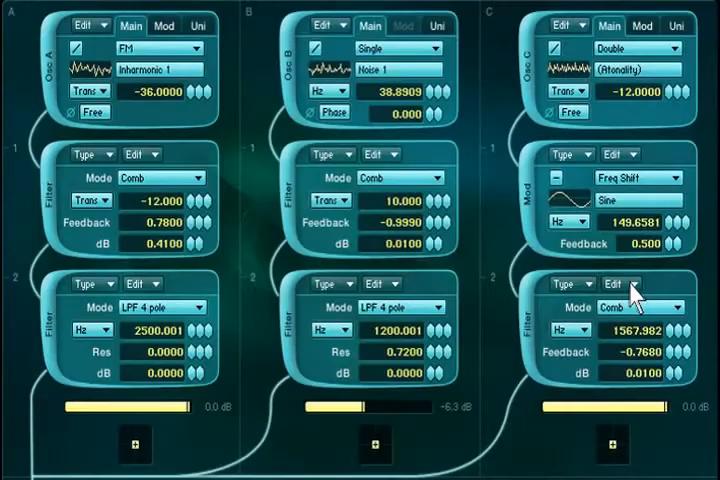
Choose Load Template from the comb filter module's Edit options on channel C.
left_click(636, 284)
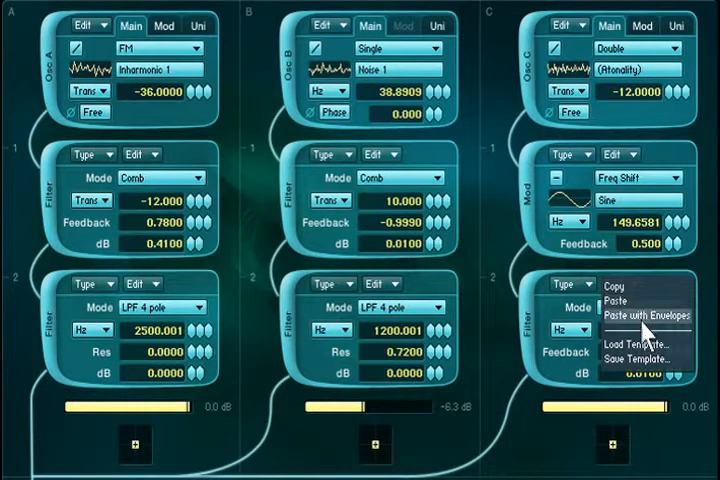
mouse_move(630, 328)
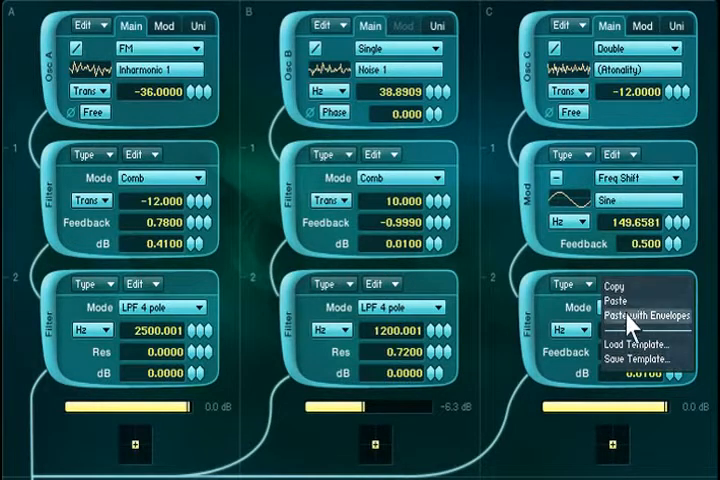
left_click(636, 344)
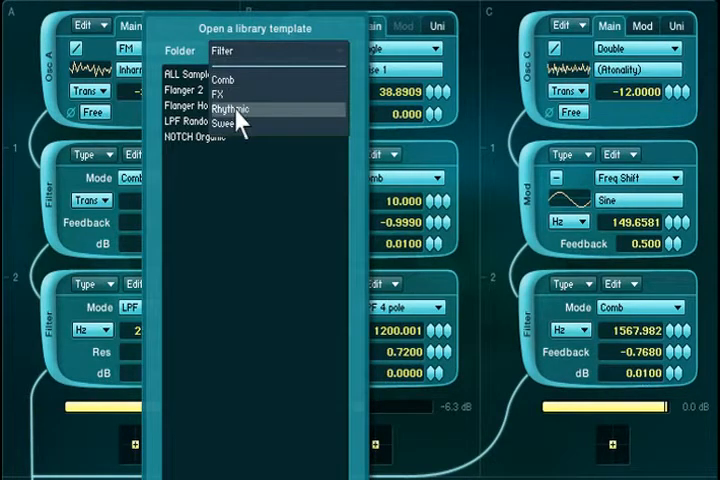
Browse the Rhythmic filter folder, then pick a channel template category to load onto channel C.
left_click(230, 108)
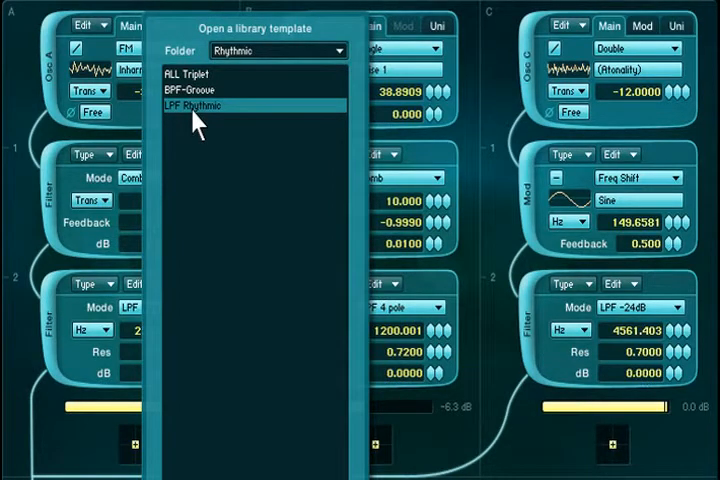
left_click(196, 106)
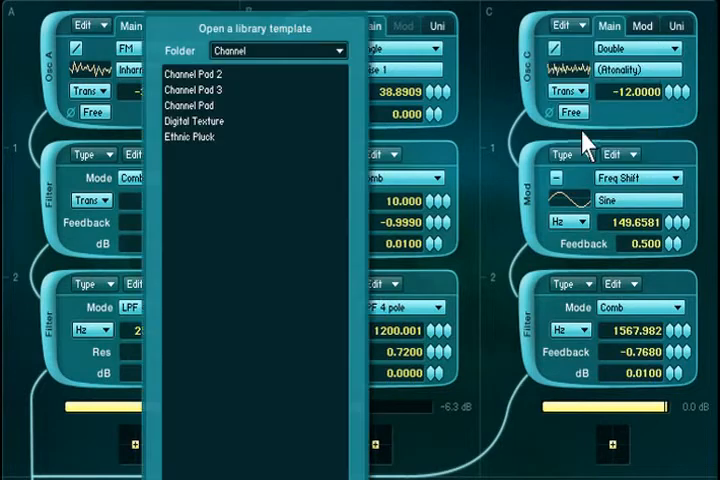
left_click(278, 52)
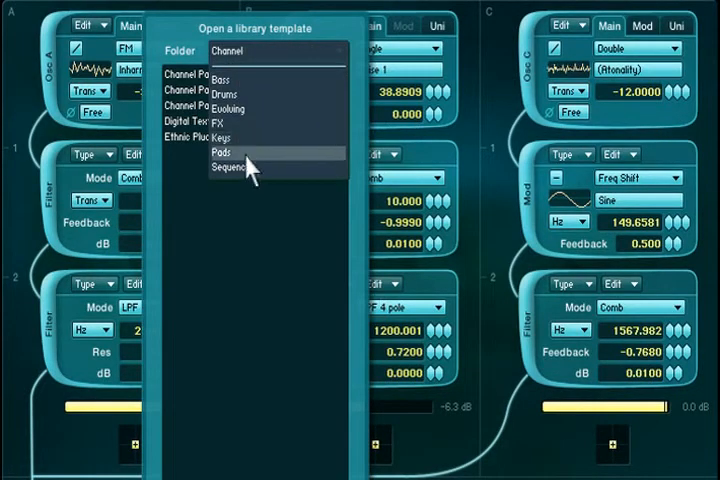
mouse_move(244, 94)
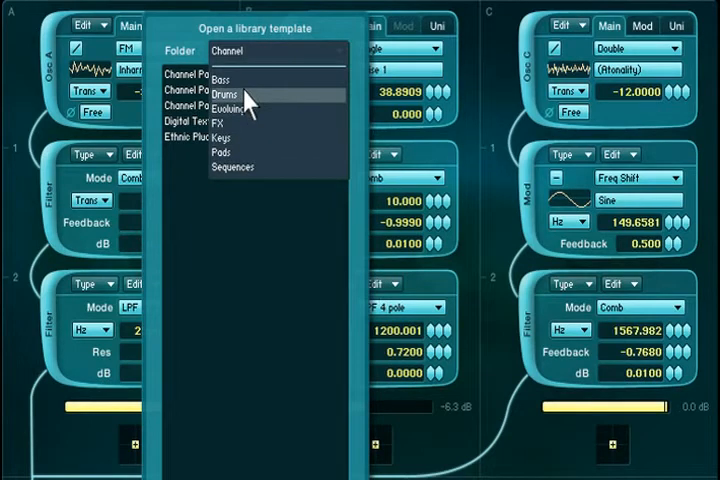
left_click(222, 152)
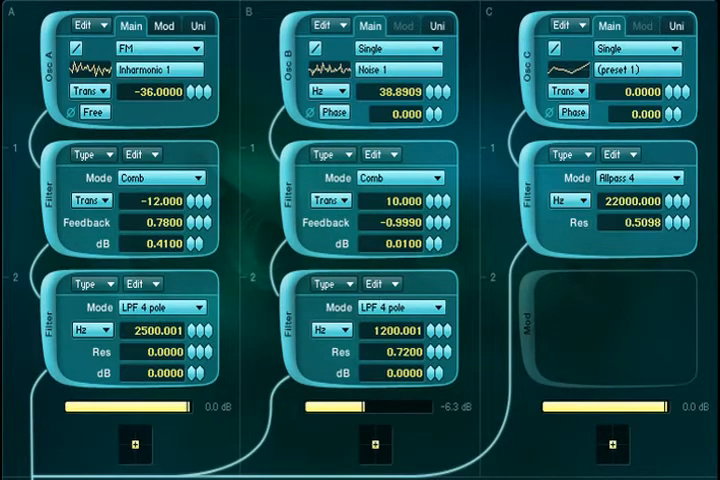
mouse_move(650, 152)
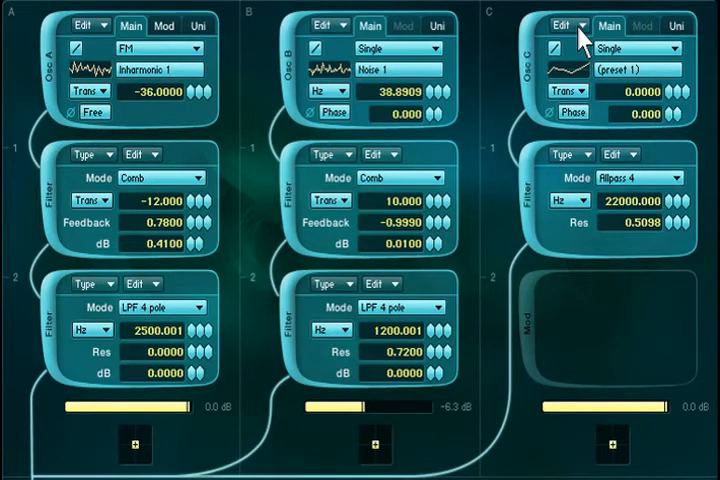
Show oscillator C's Edit options for Copy/Paste and Load/Save Template.
left_click(572, 24)
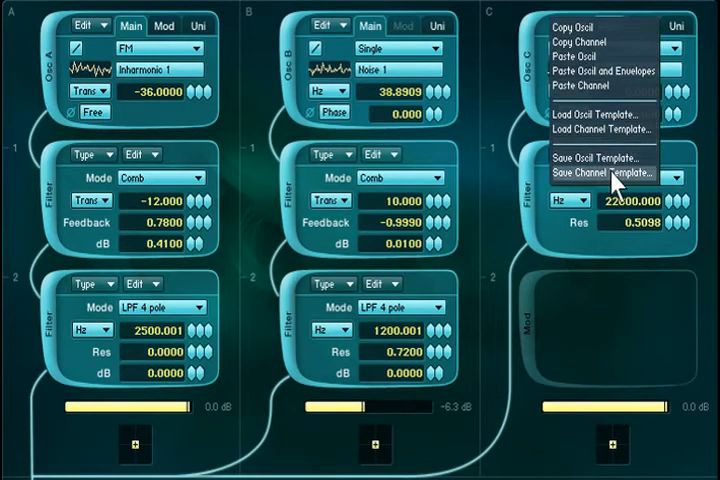